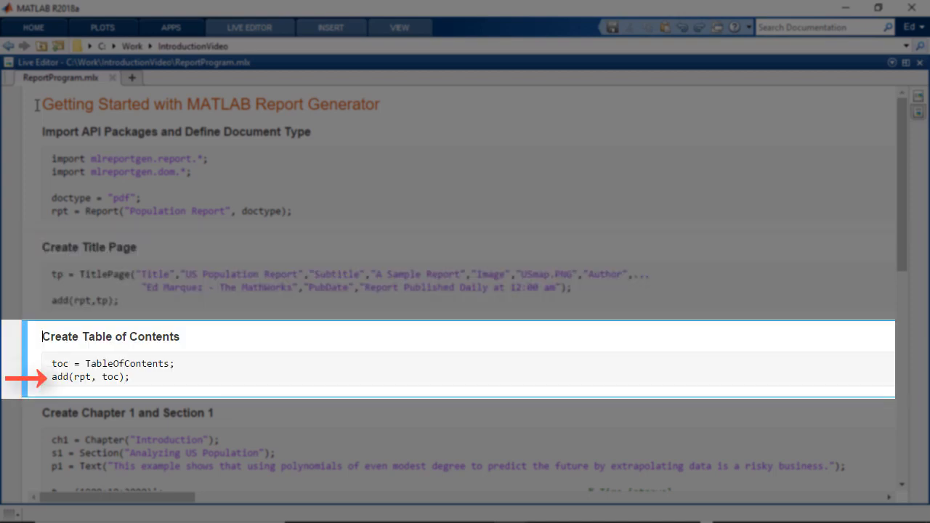
scroll(down, 3)
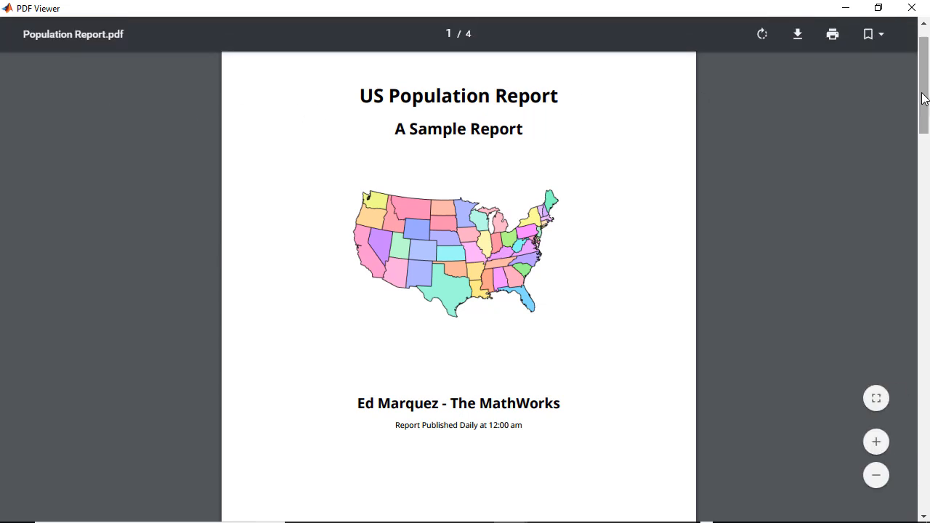
scroll(down, 3)
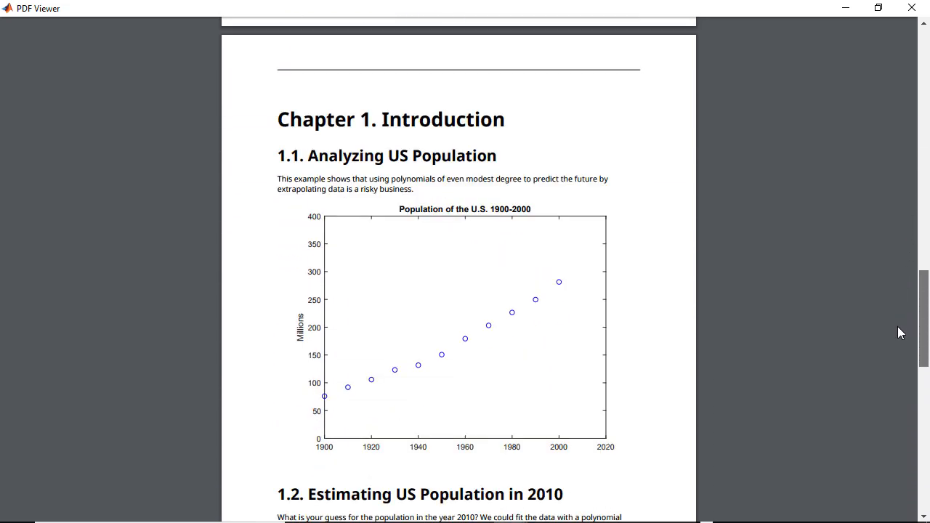
scroll(down, 3)
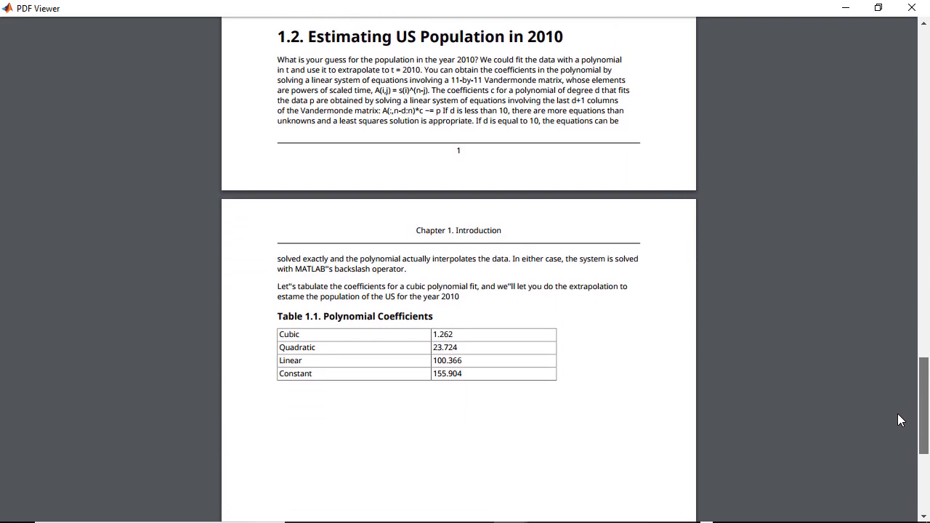